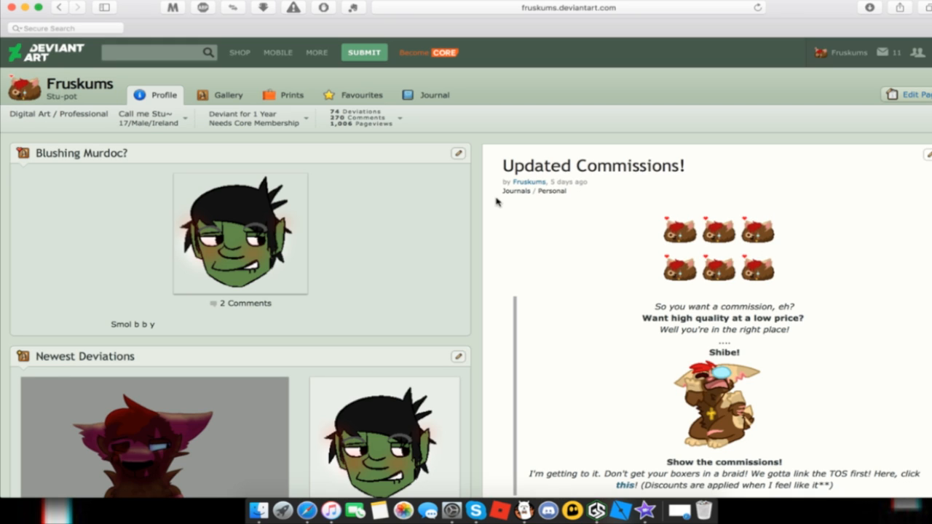
mouse_move(241, 53)
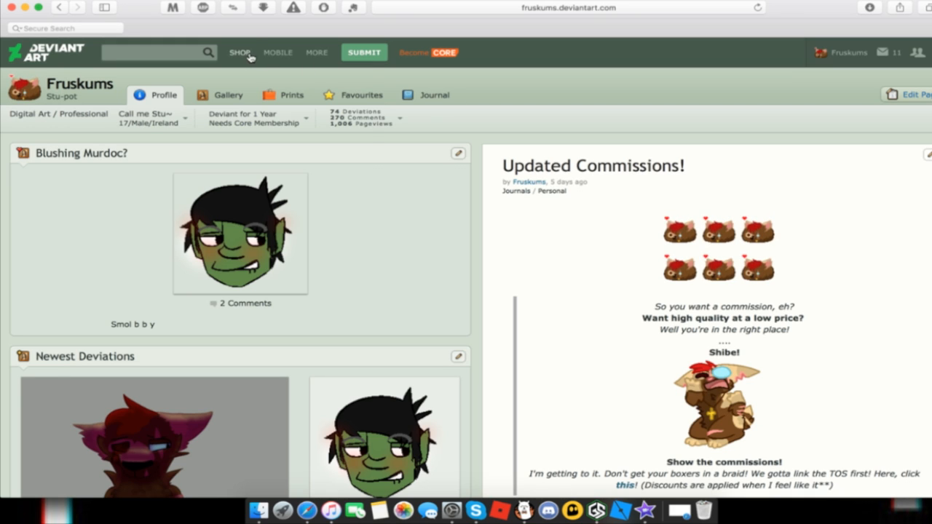
- Check the account's earnings page, then enter Edit Profile to customise the widget layout
left_click(239, 52)
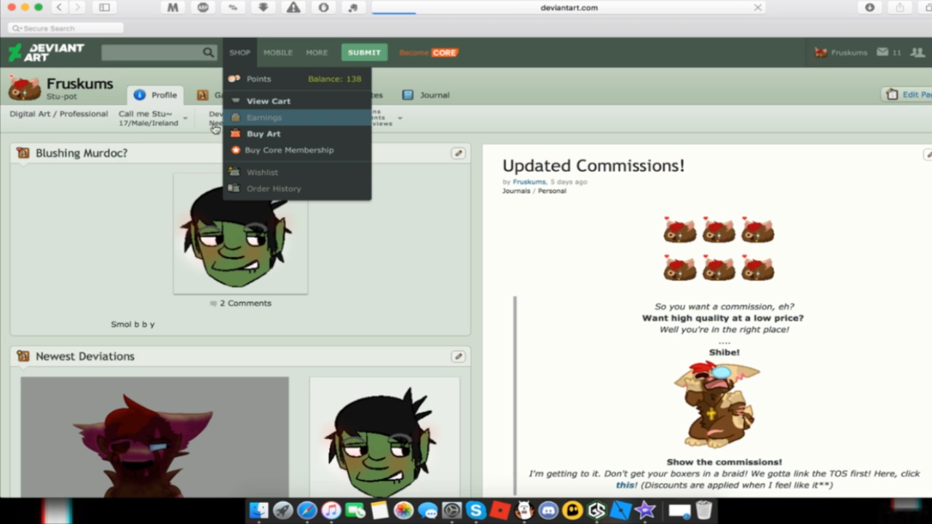
left_click(264, 117)
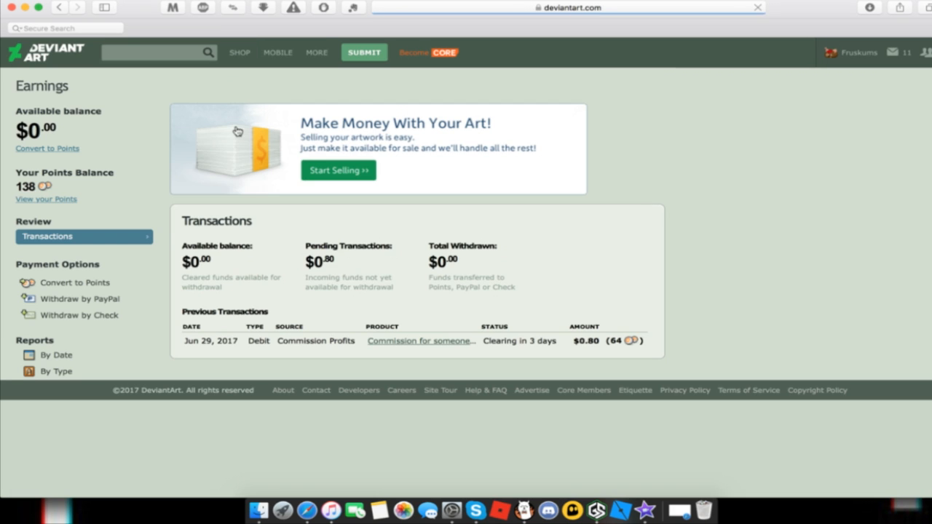
mouse_move(197, 332)
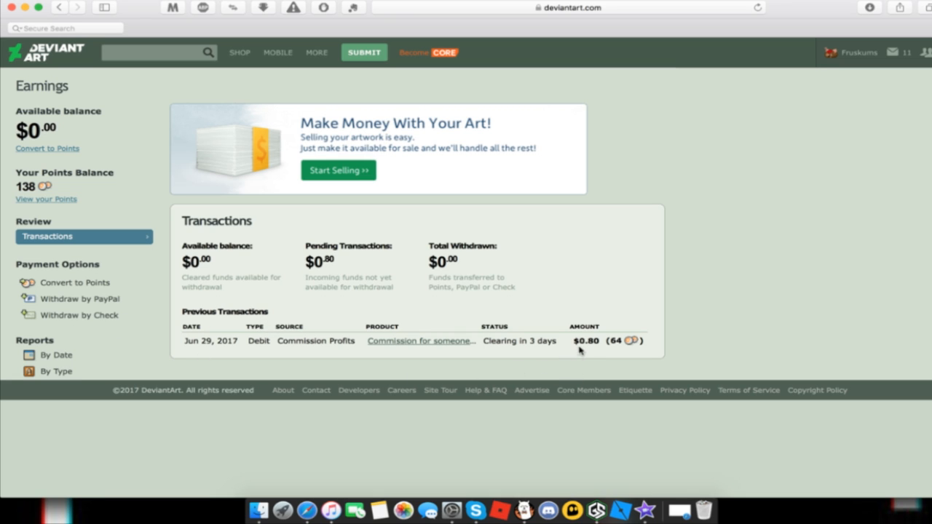
mouse_move(591, 344)
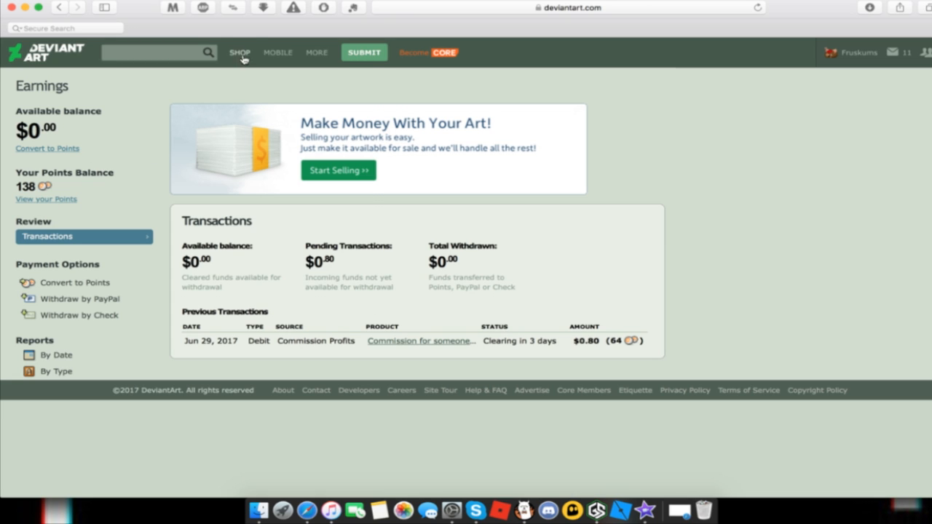
mouse_move(102, 272)
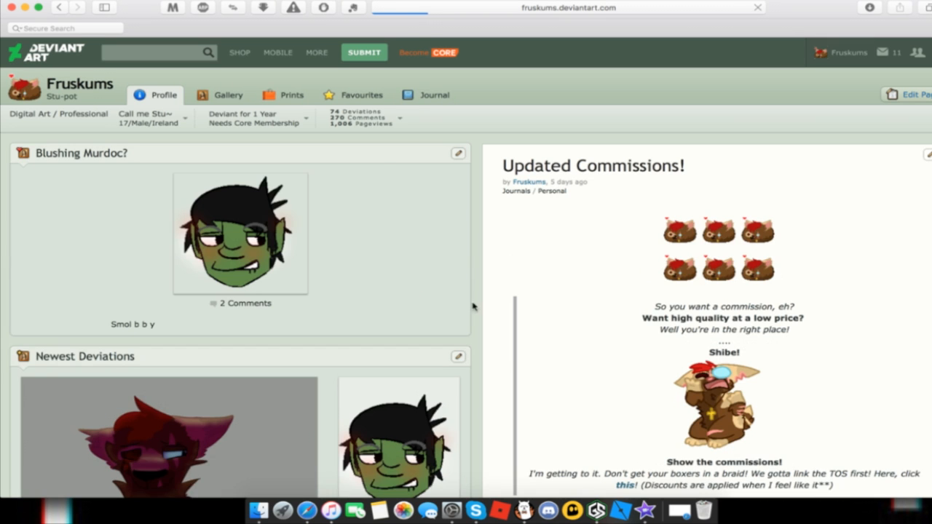
left_click(910, 95)
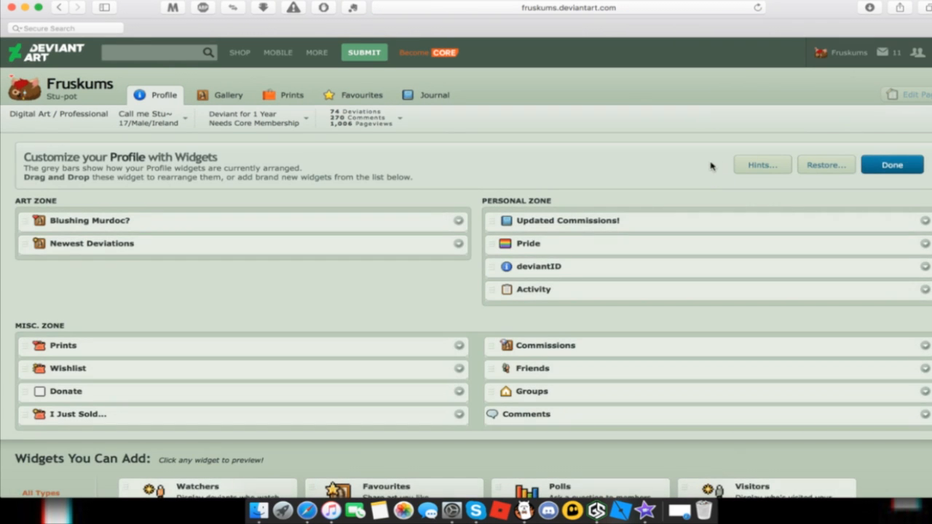
scroll("down", 3)
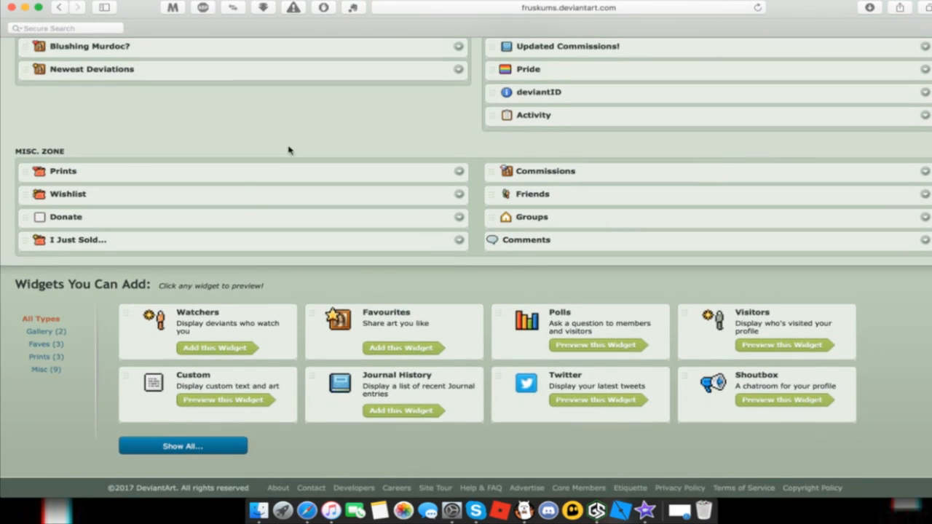
mouse_move(583, 268)
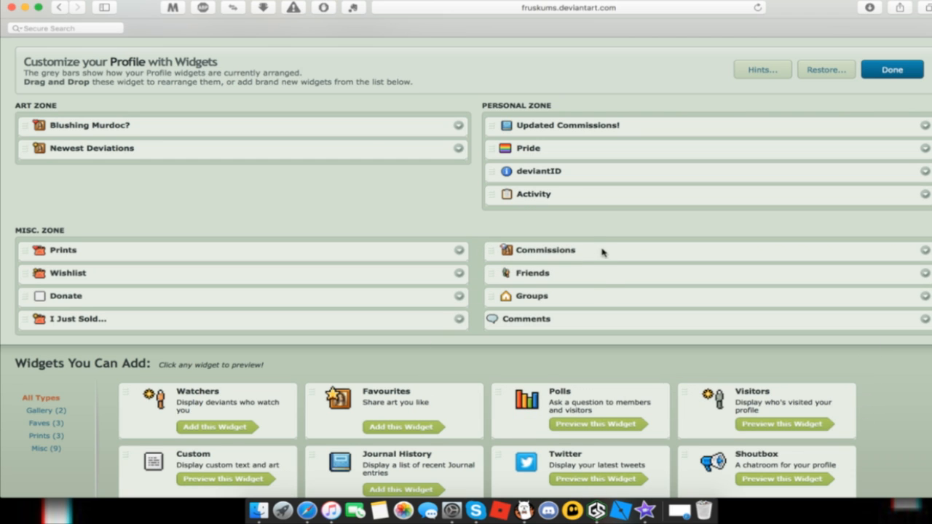
- Remove the Commissions widget via its menu and re-add it from Widgets You Can Add
left_click(927, 251)
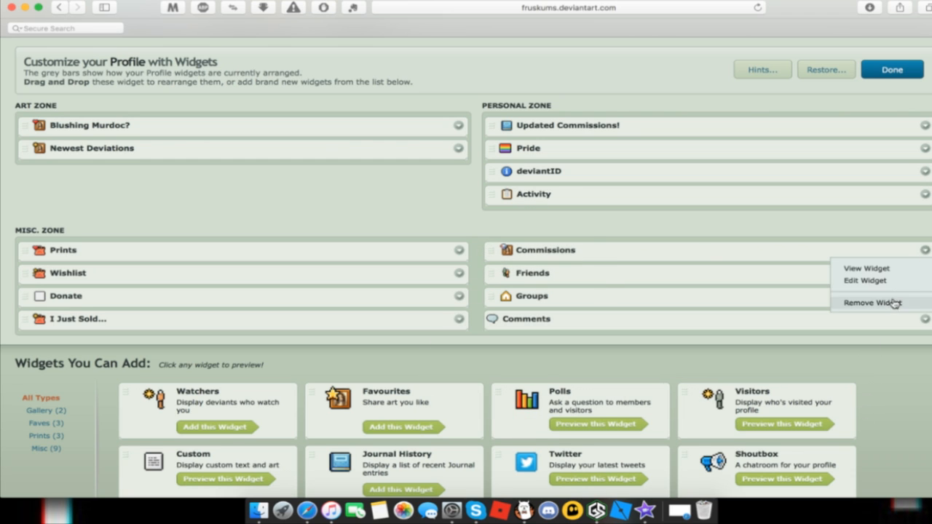
scroll("down", 3)
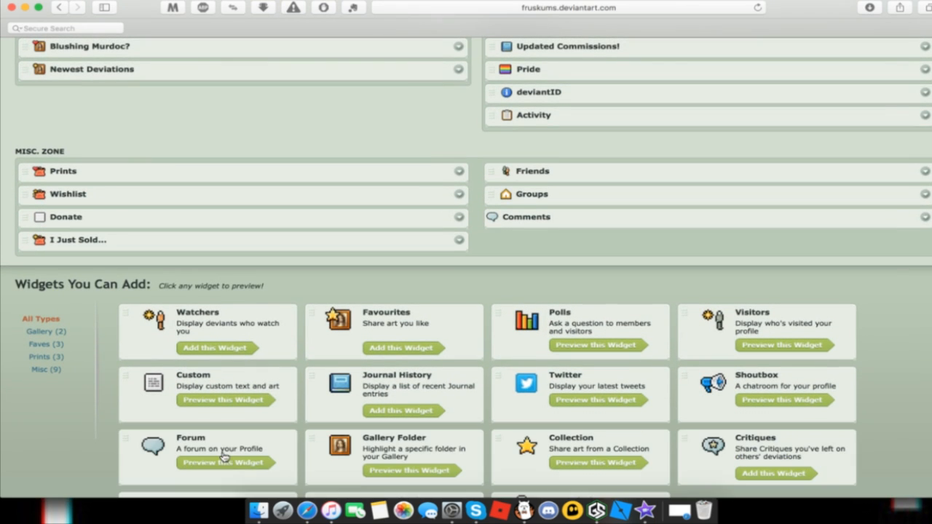
scroll("down", 3)
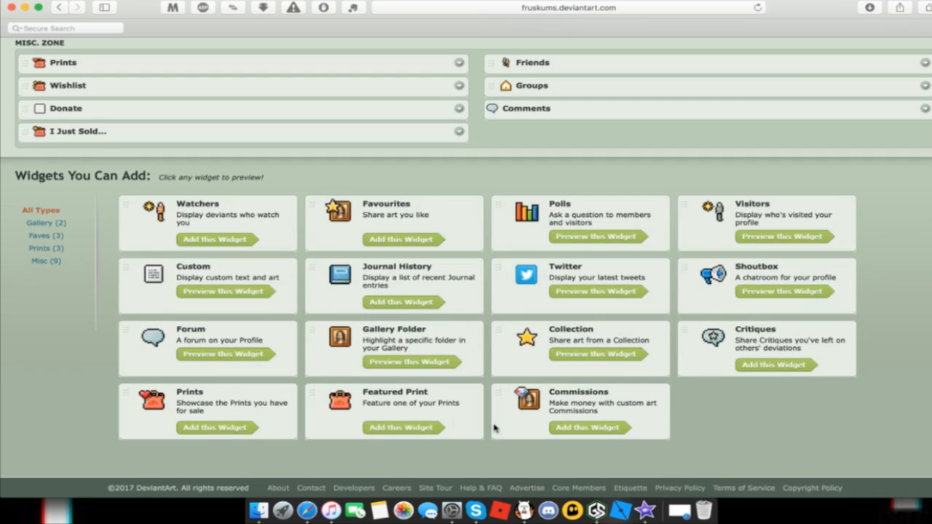
scroll("down", 3)
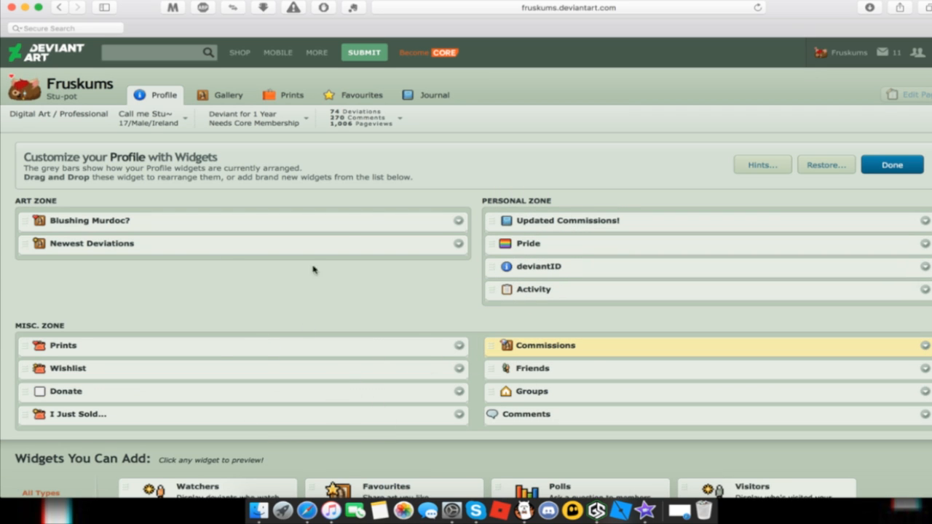
- Drag Commissions into the art zone beneath Blushing Murdoc? and save the layout with Done
left_click_drag(545, 346, 268, 227)
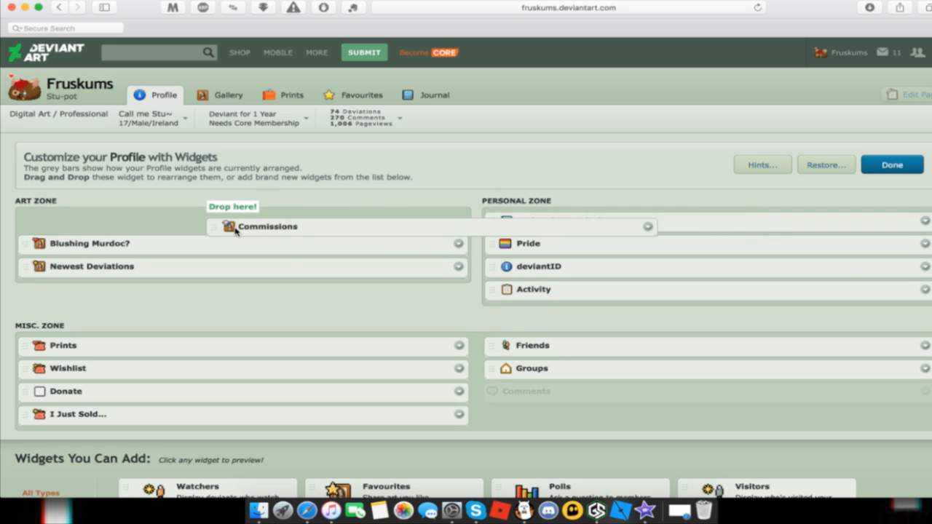
left_click_drag(268, 228, 79, 222)
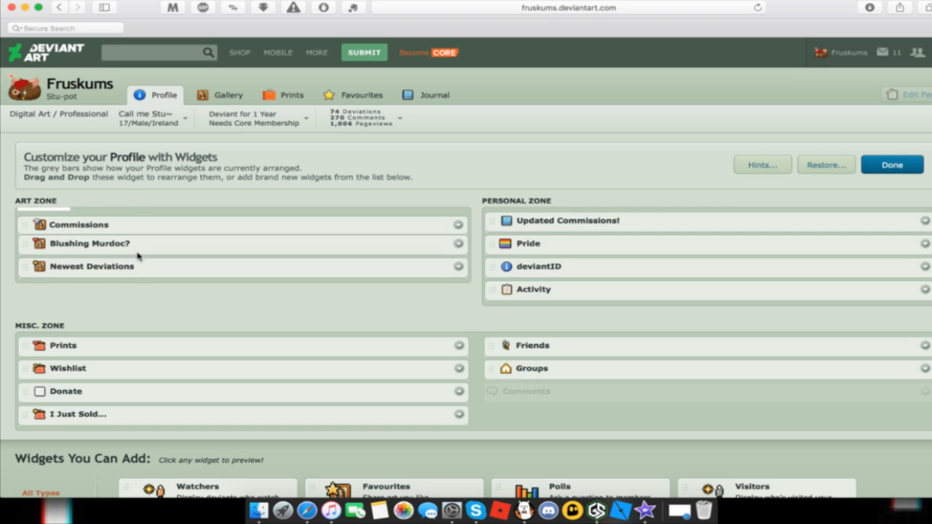
left_click_drag(78, 225, 90, 250)
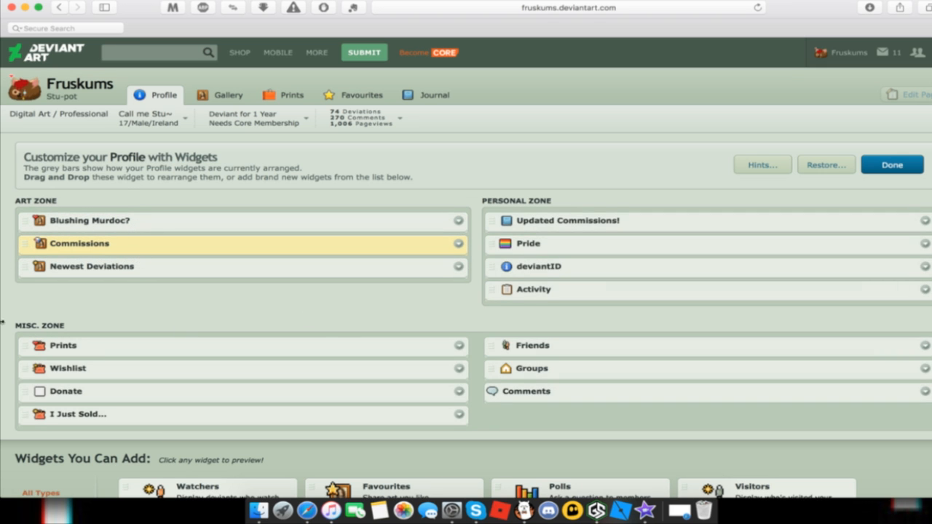
mouse_move(813, 202)
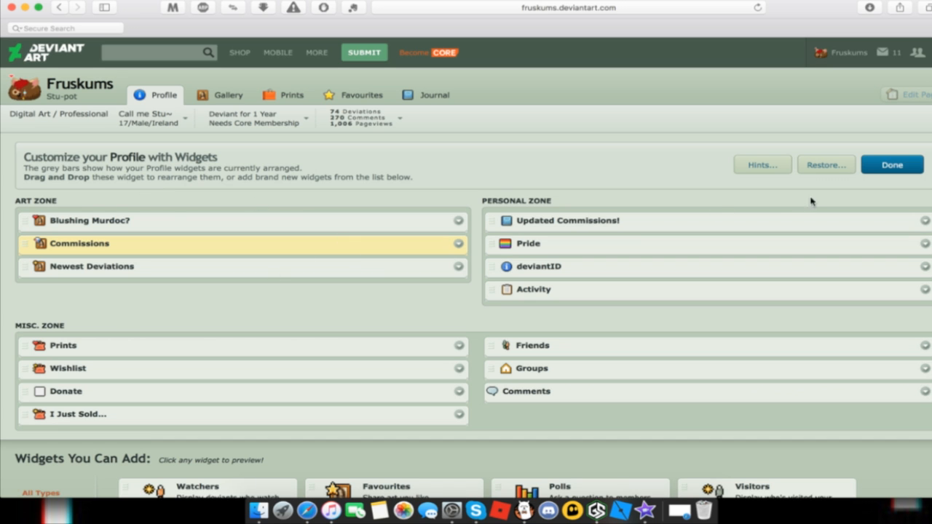
left_click(891, 165)
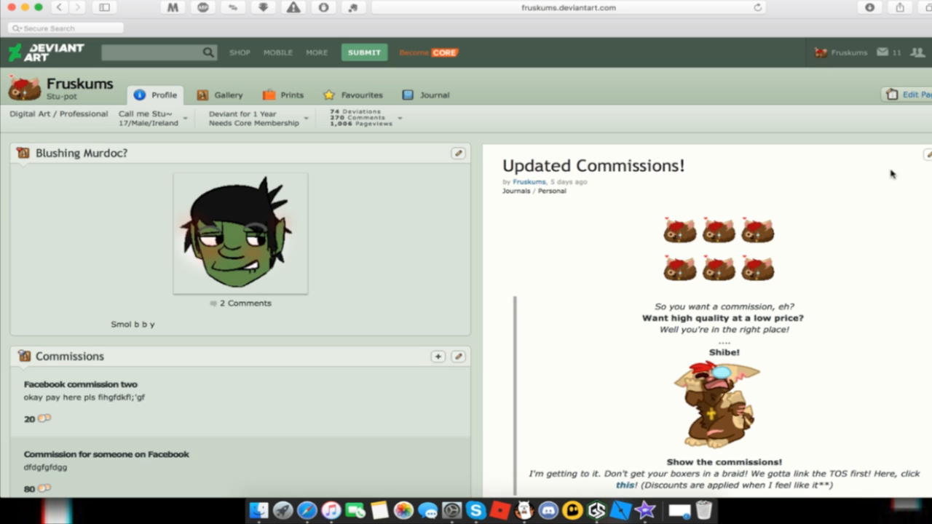
- Scroll to the Commissions widget and add a new blank commission, defaulting to 800 points
scroll("down", 3)
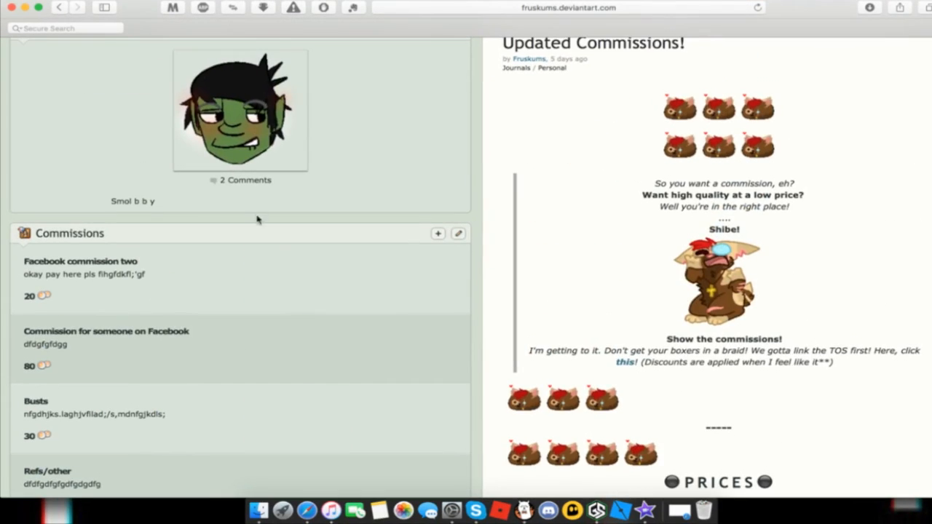
scroll("down", 3)
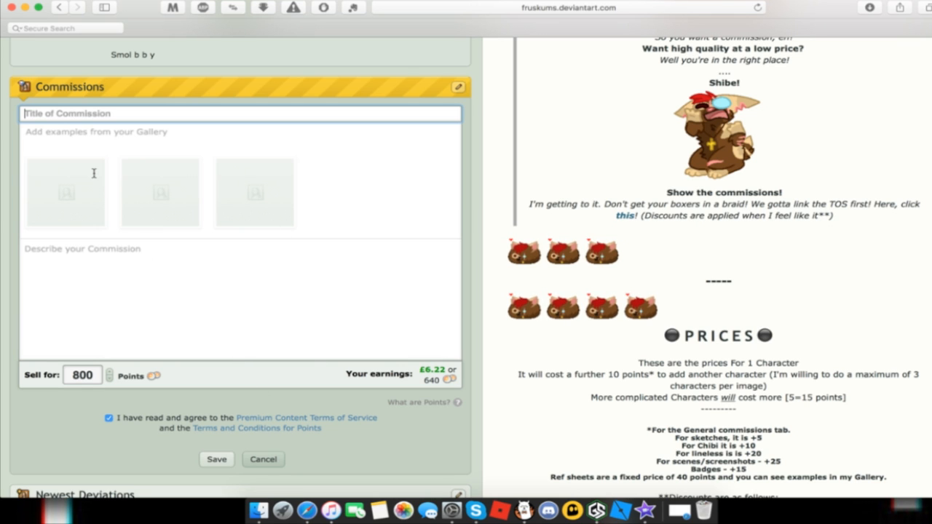
mouse_move(503, 262)
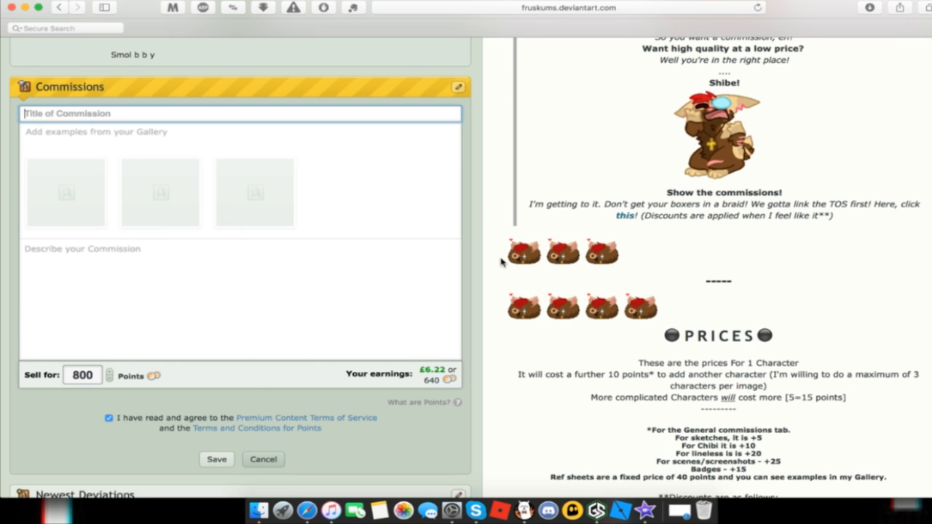
scroll("down", 3)
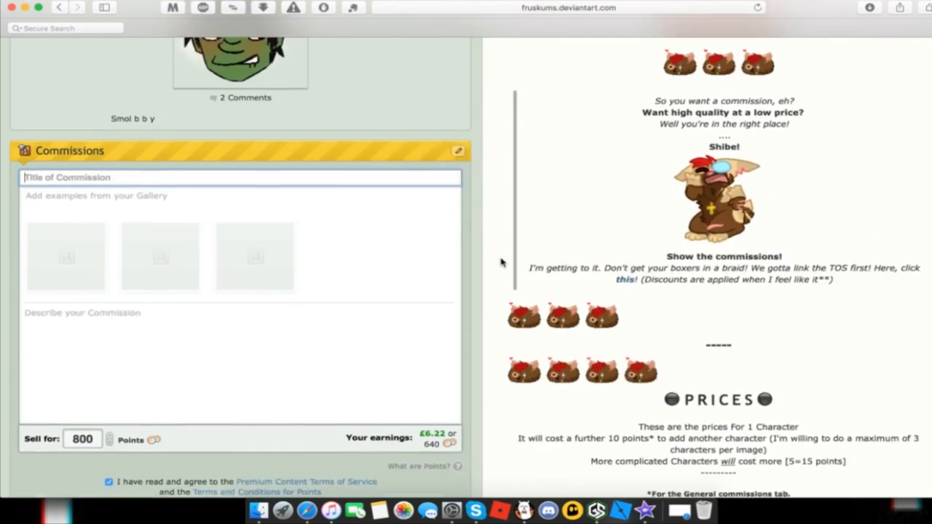
- Title it 'General bust 40 (unshaded, no background)', describe no shading, and price it 40 points
type("Gener")
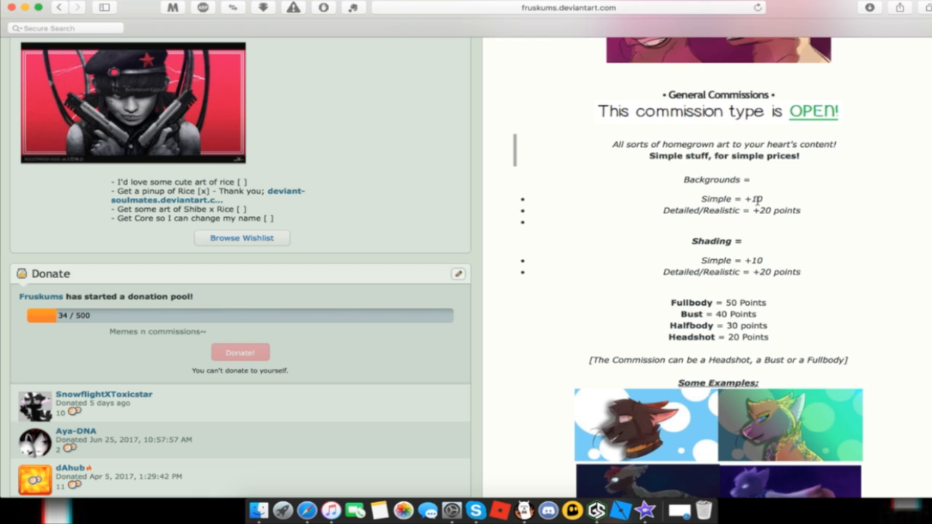
scroll("down", 3)
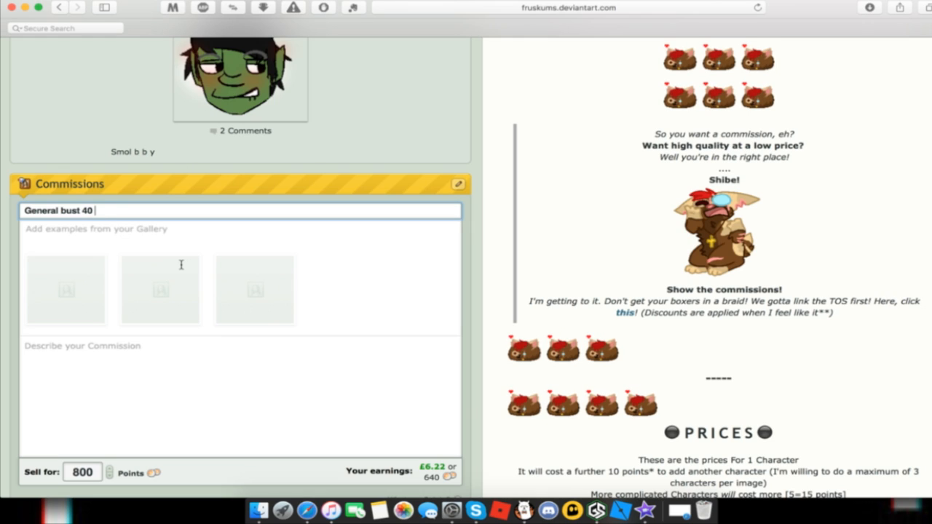
type("(unshaded, no backg")
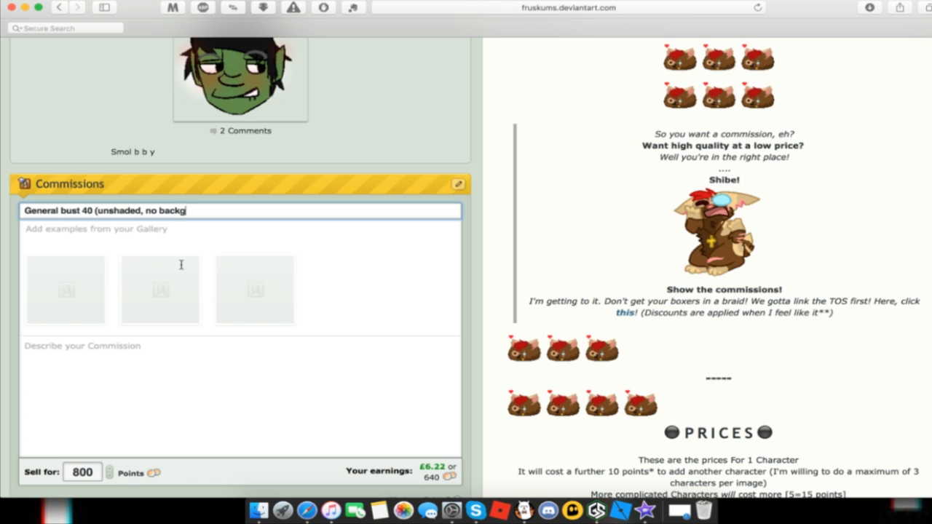
type("round")
left_click(240, 396)
type("- A simple commission wit")
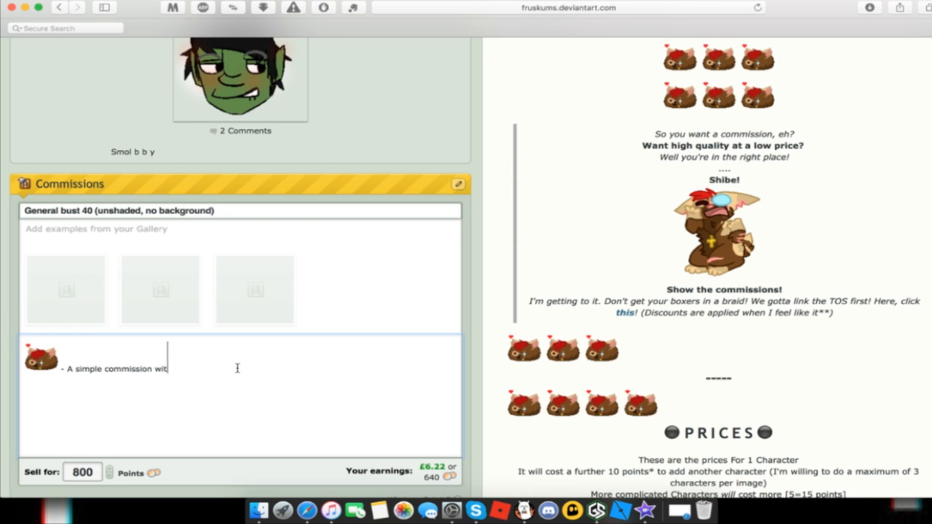
type("h no shading or background.")
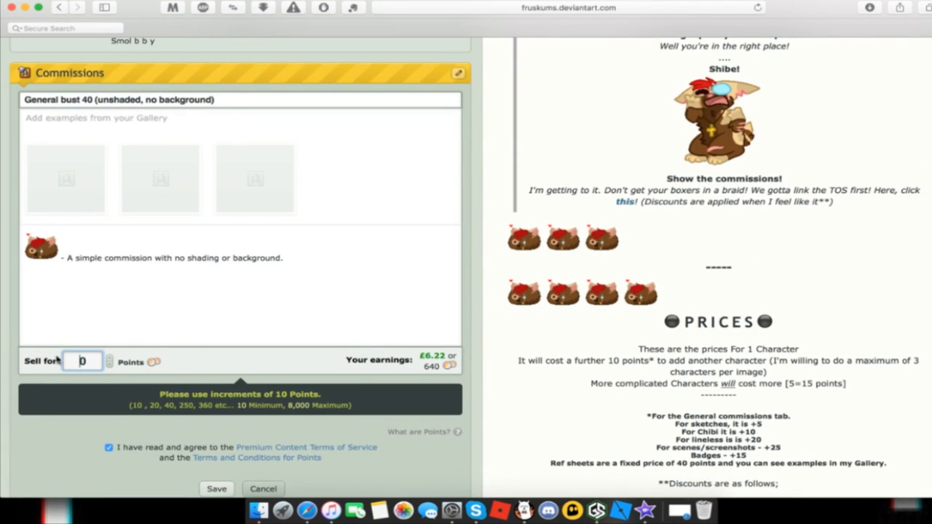
type("40")
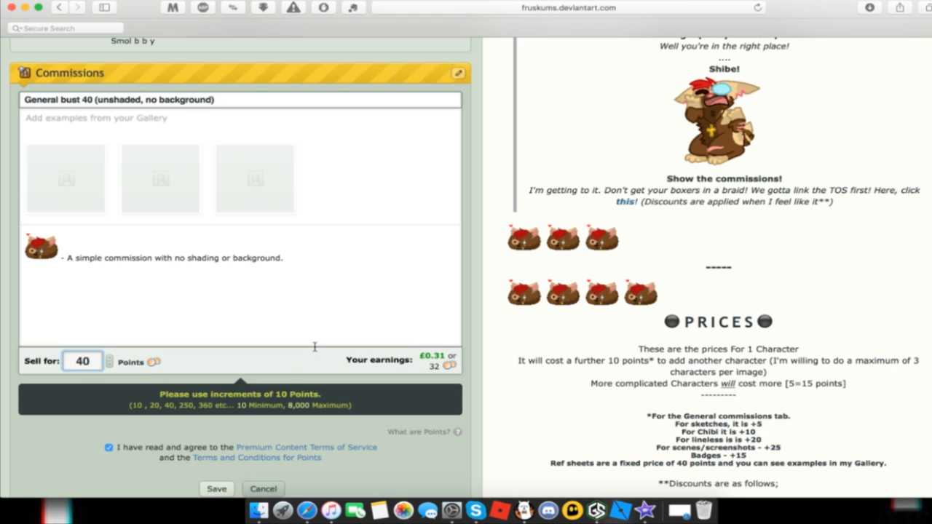
scroll("down", 3)
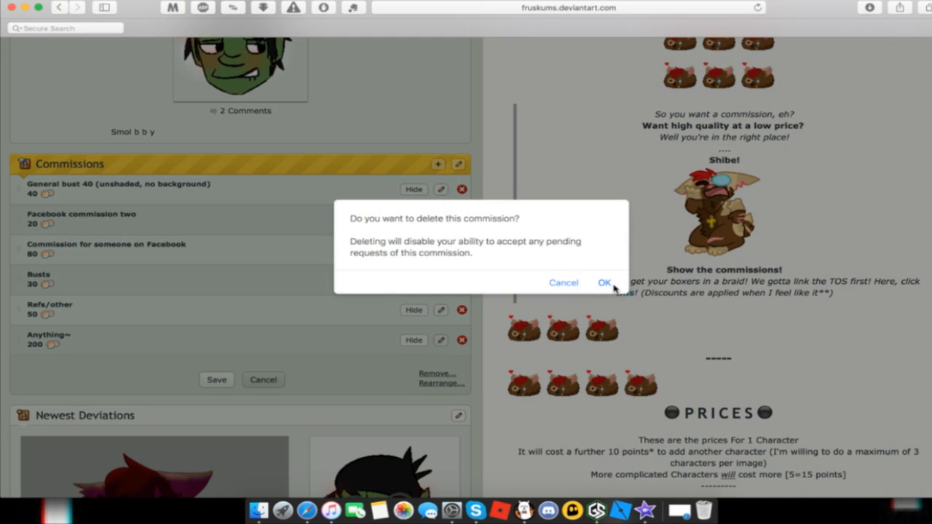
- Delete the Anything~, Facebook and Busts commissions, leaving General bust 40 and Refs/other, and save
left_click(604, 282)
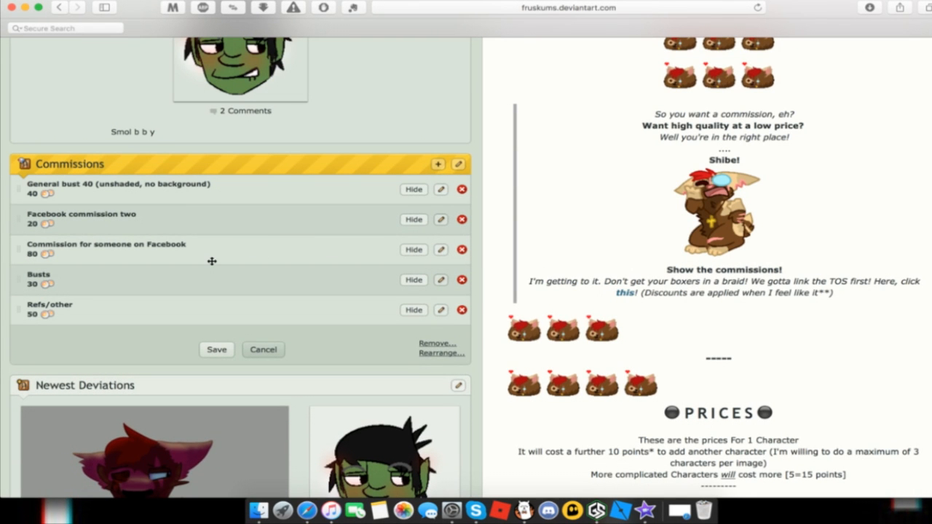
mouse_move(458, 220)
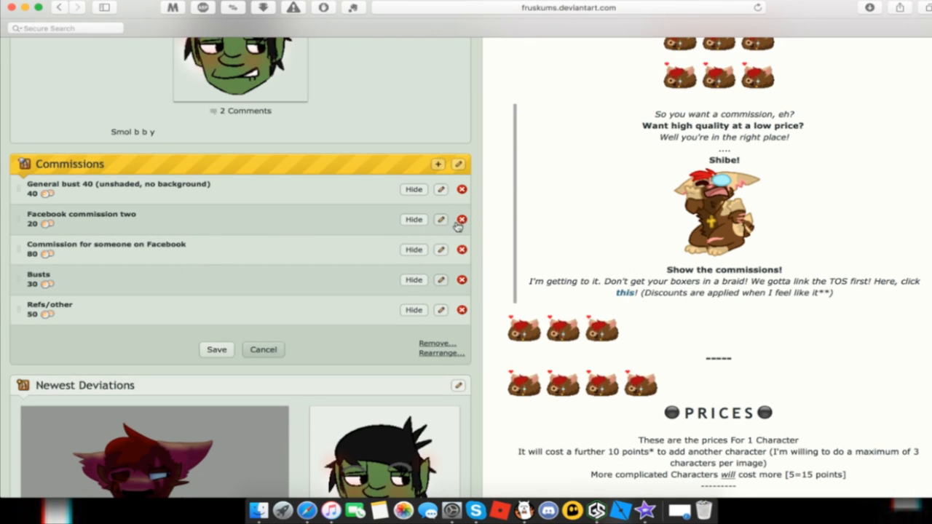
left_click(462, 218)
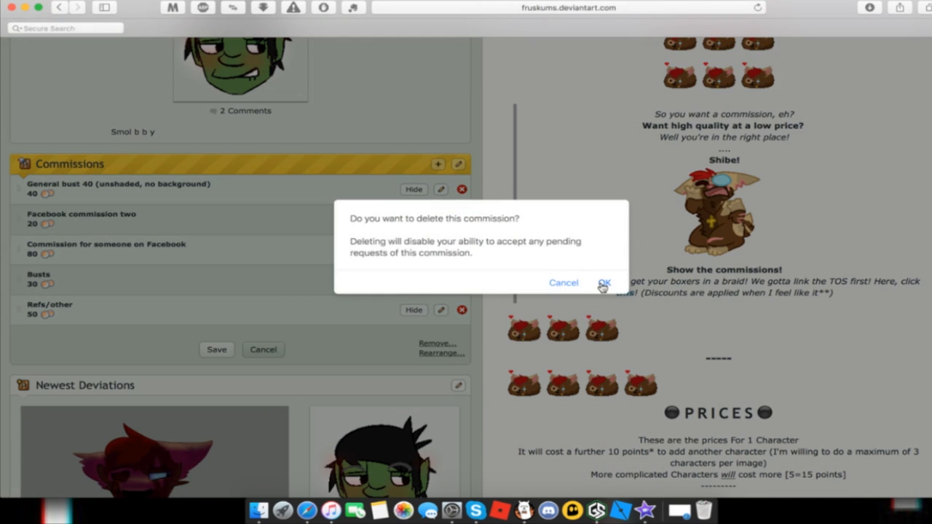
left_click(605, 283)
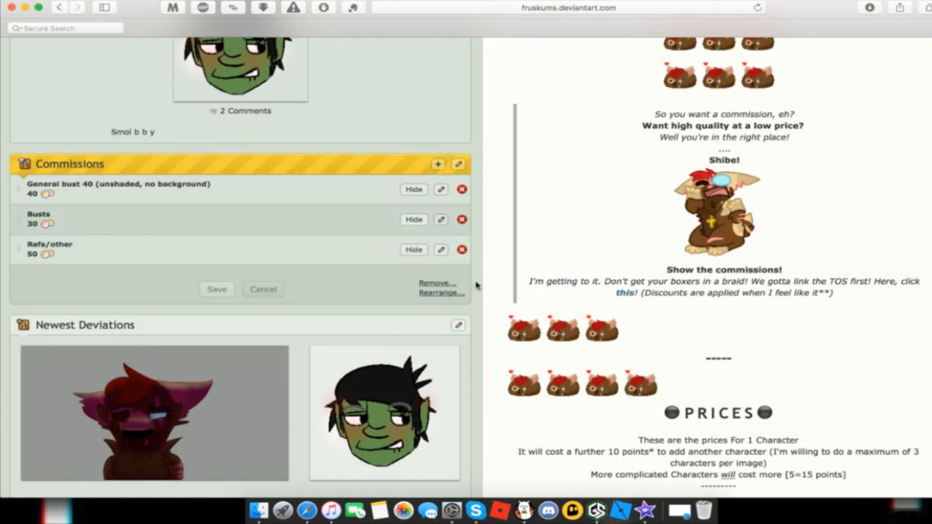
left_click(462, 219)
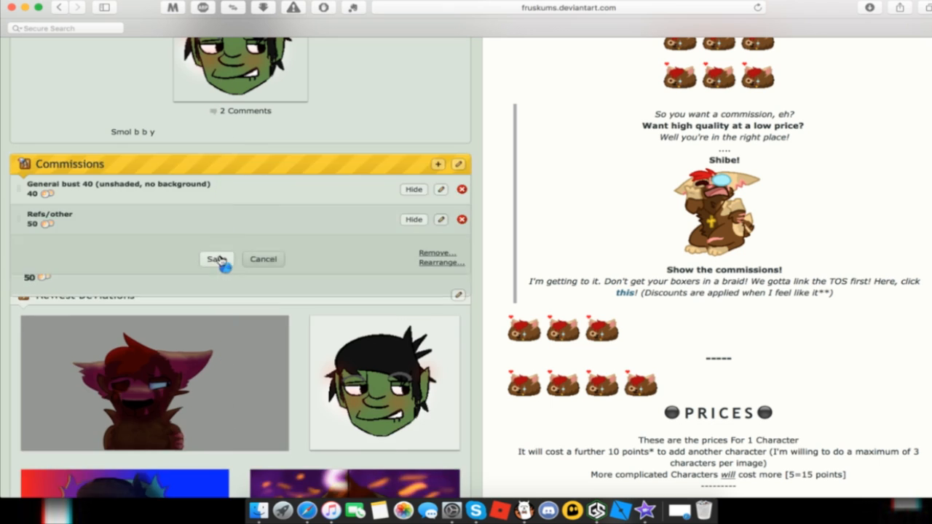
left_click(216, 259)
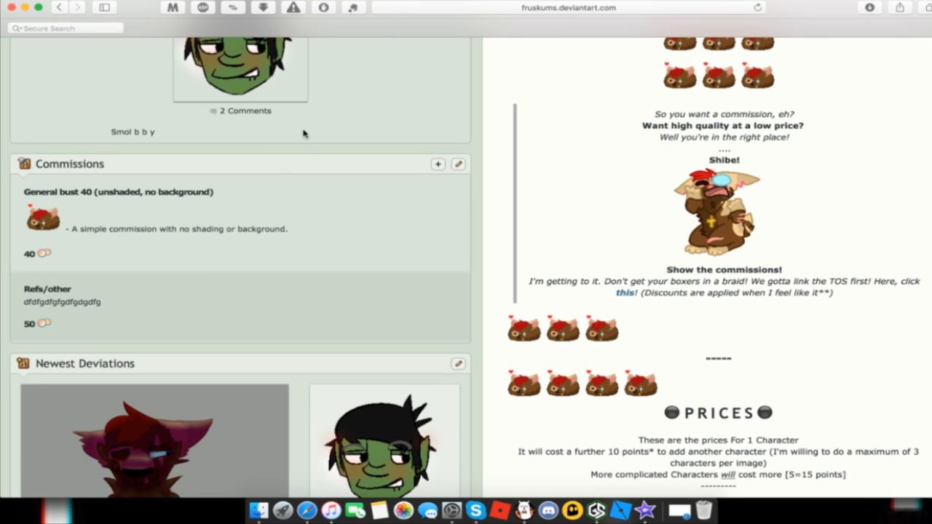
left_click(568, 8)
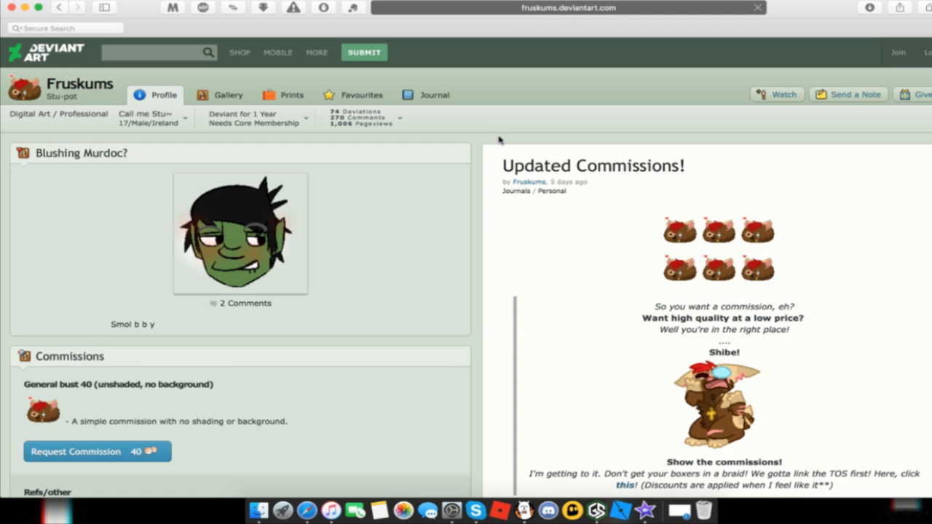
scroll("down", 3)
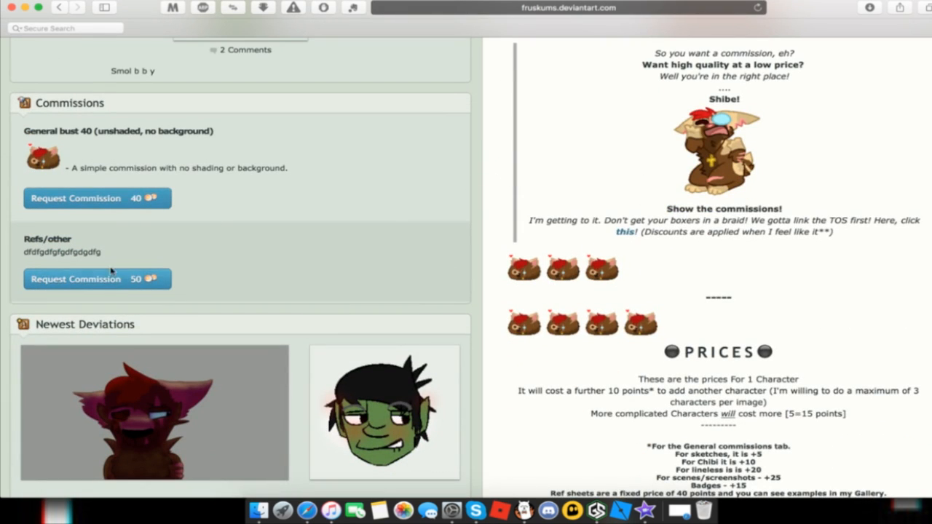
left_click(96, 198)
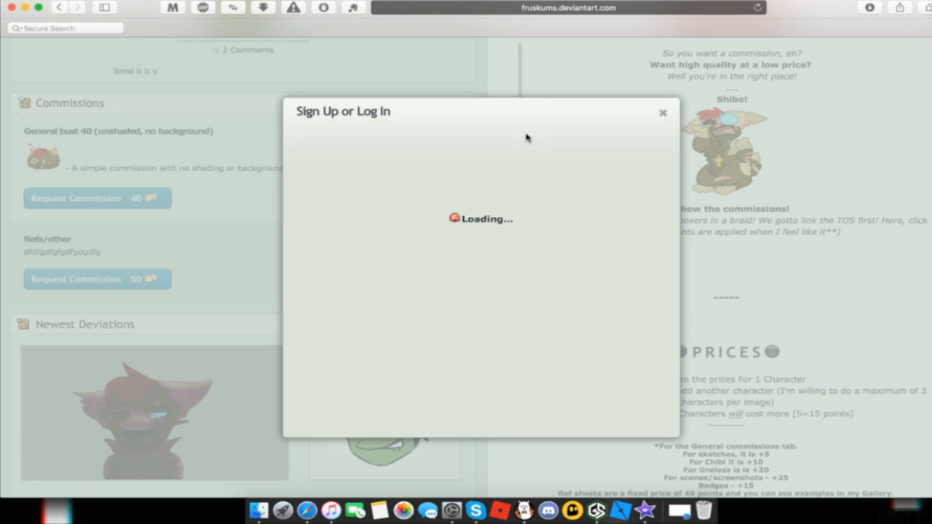
mouse_move(682, 114)
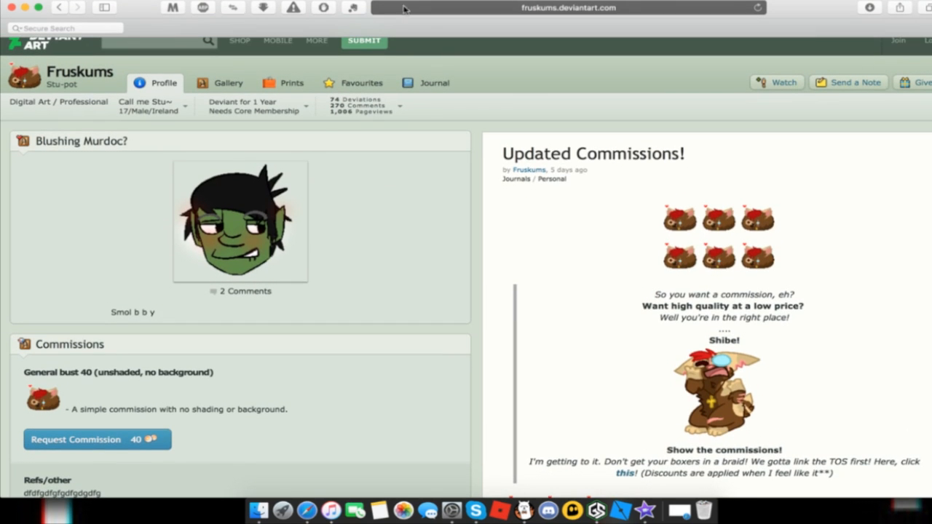
scroll("down", 3)
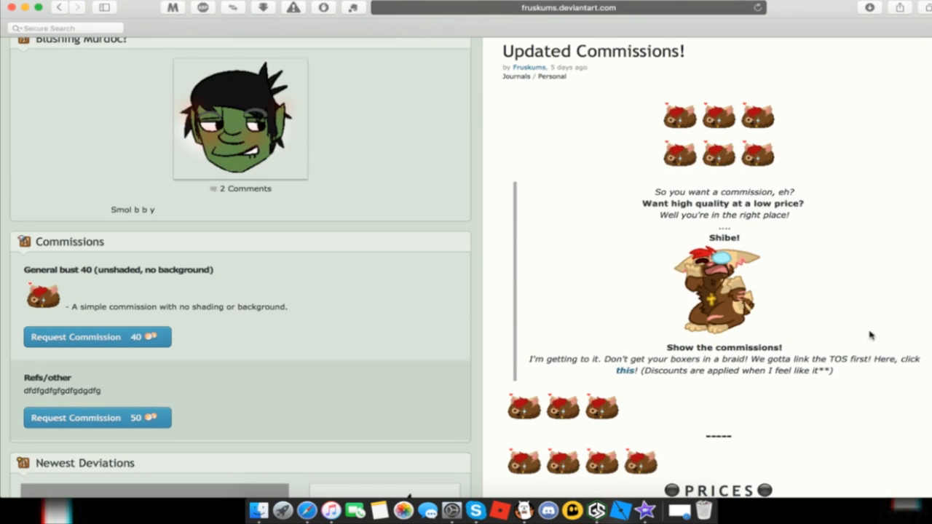
scroll("down", 3)
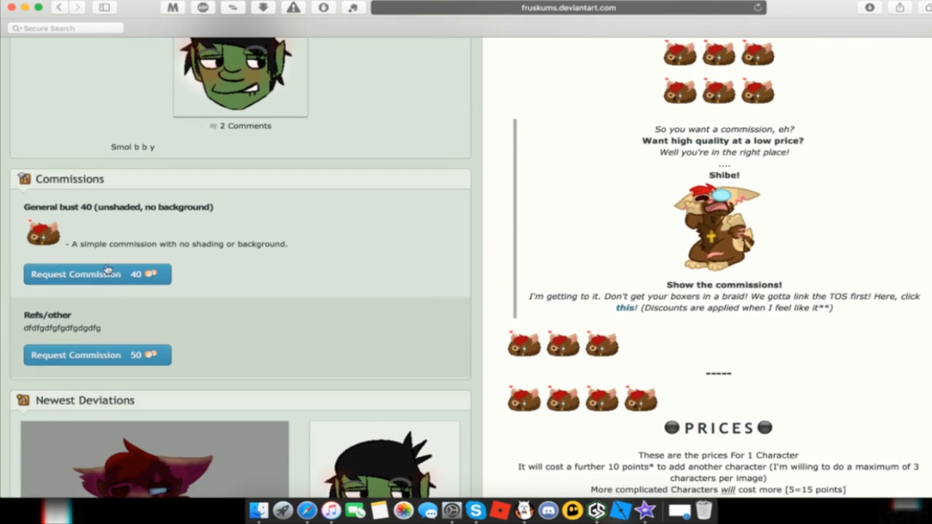
mouse_move(597, 512)
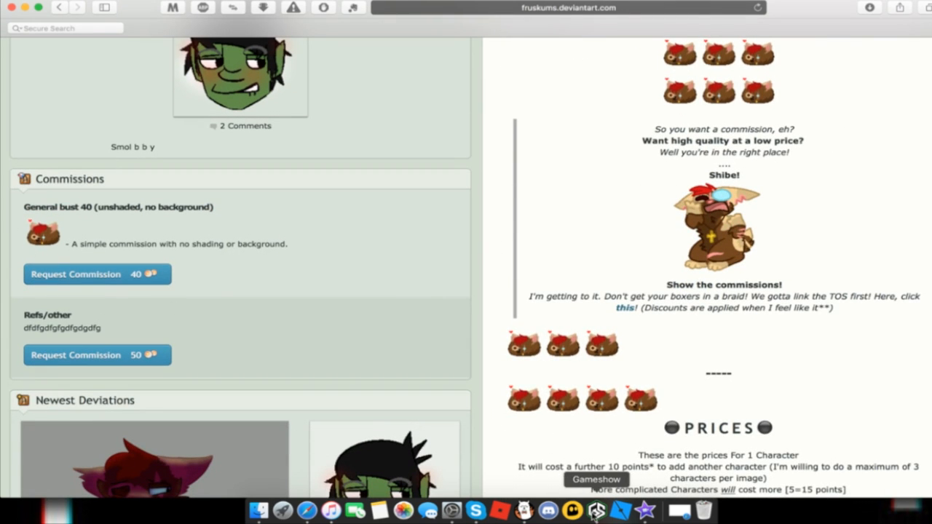